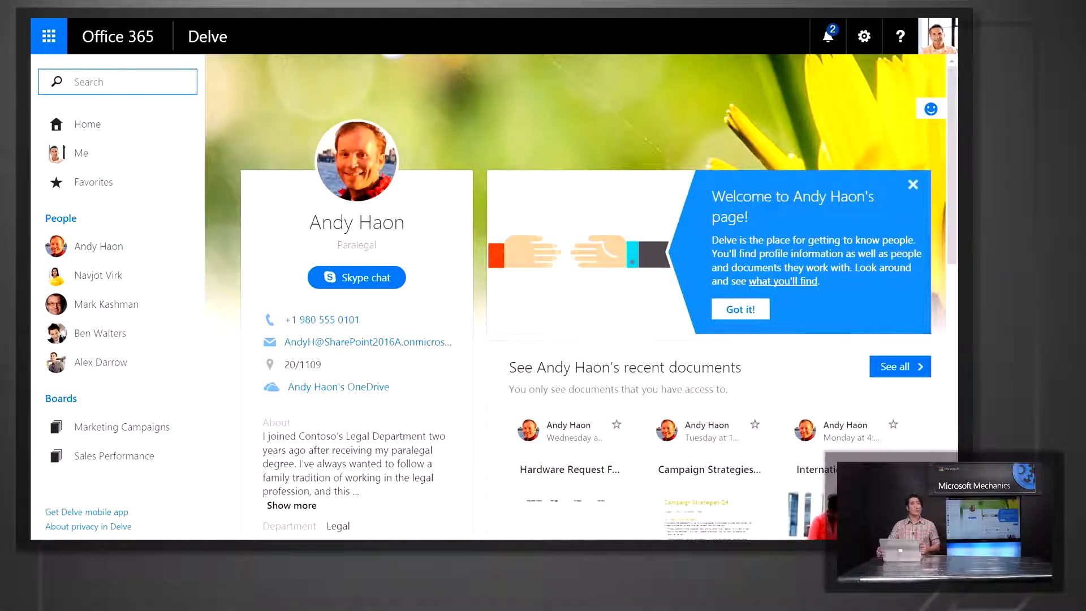
Switch to the Central Administration home page showing the Office 365 hybrid OneDrive and Sites entry.
scroll("down", 3)
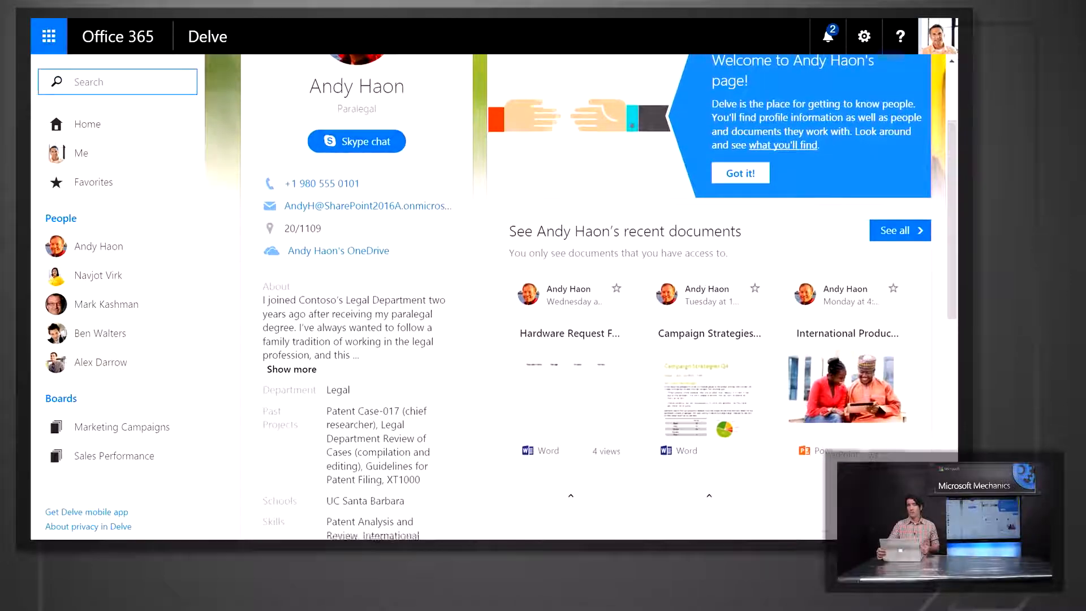
scroll("down", 3)
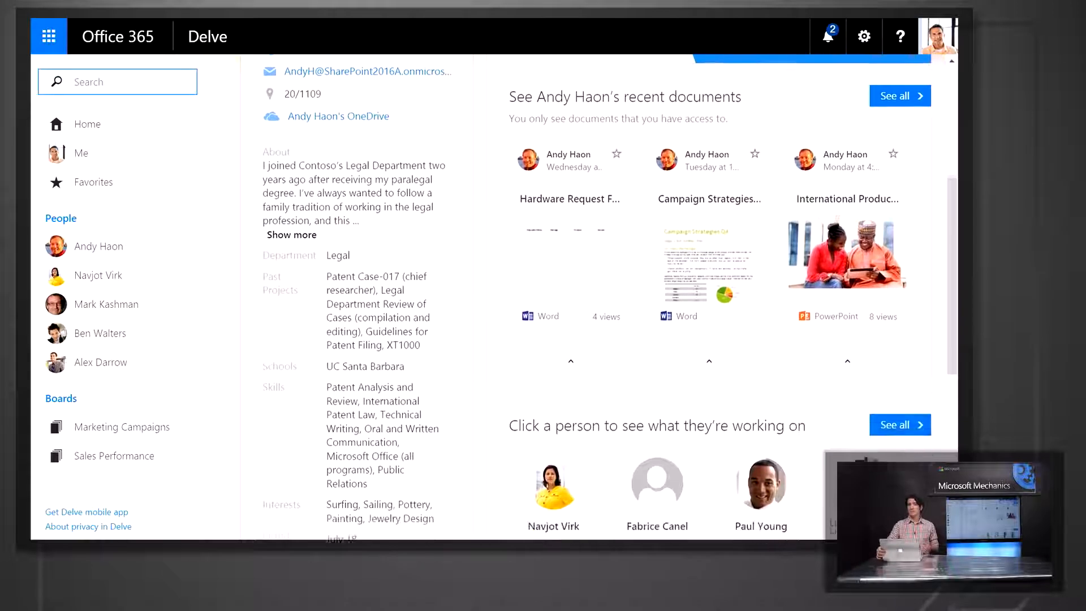
scroll("down", 3)
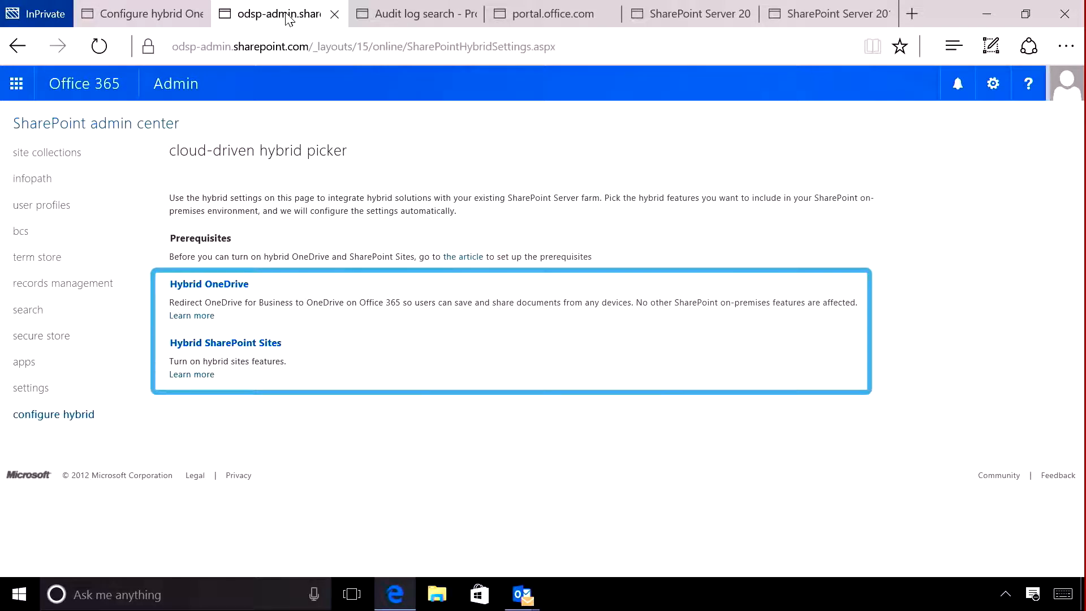
left_click(143, 13)
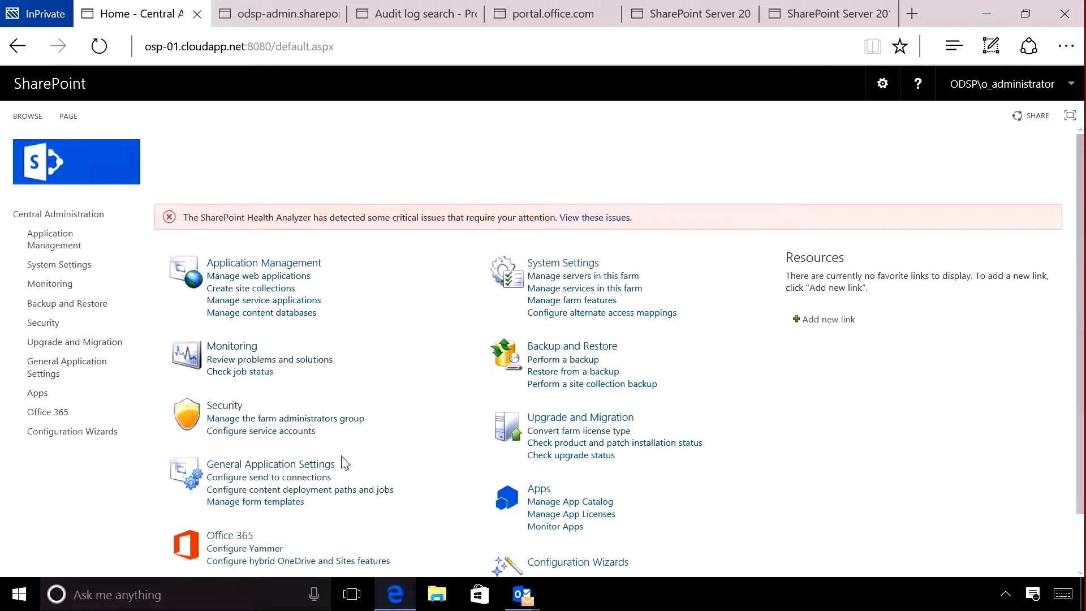
mouse_move(234, 552)
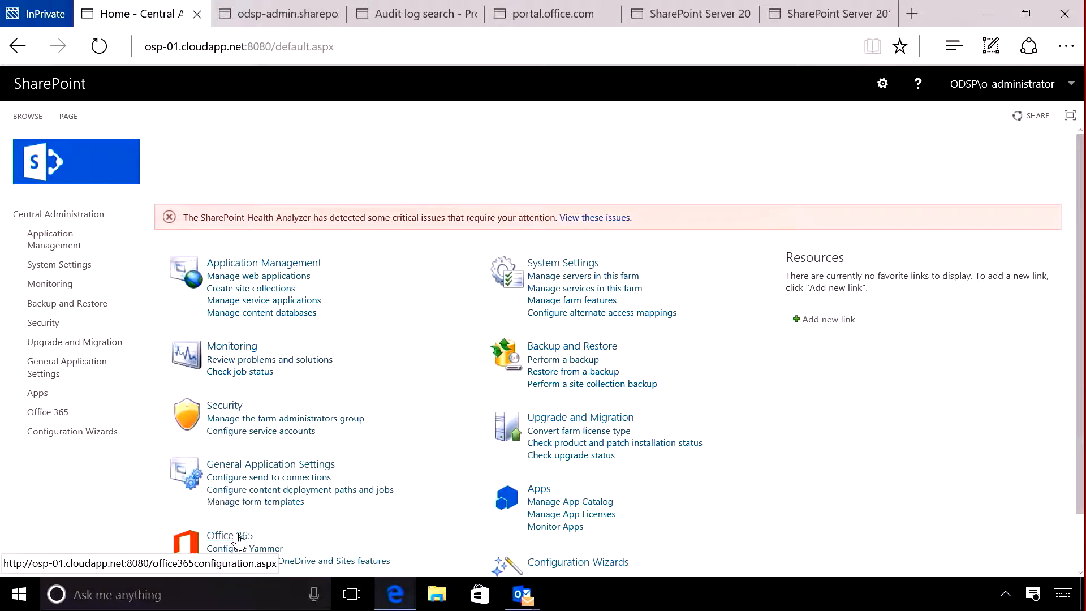